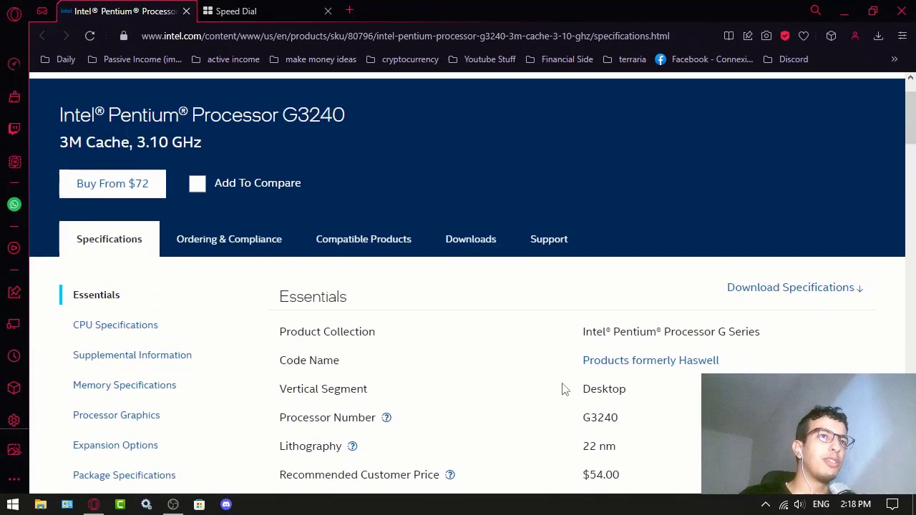
Scroll to the G3240 memory specs, highlight the DDR3-1333 speed, then minimize Opera GX.
scroll("down", 3)
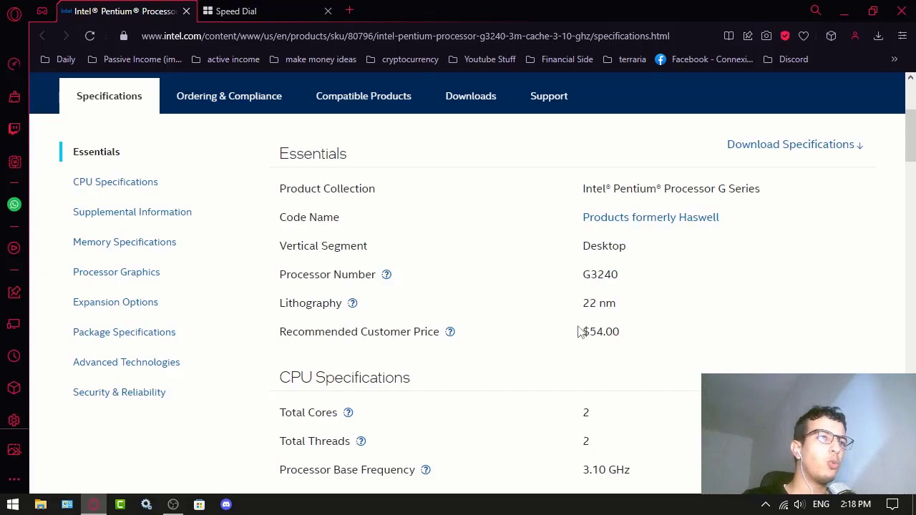
scroll("down", 3)
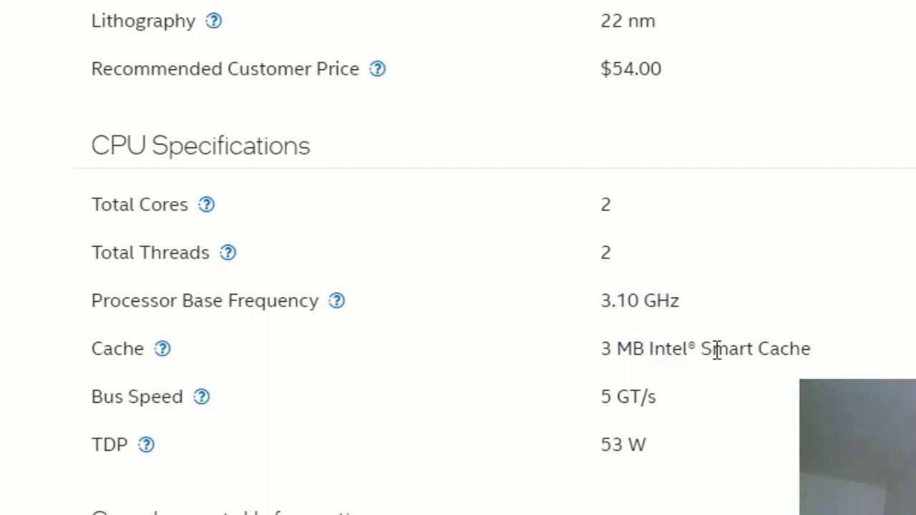
scroll("down", 3)
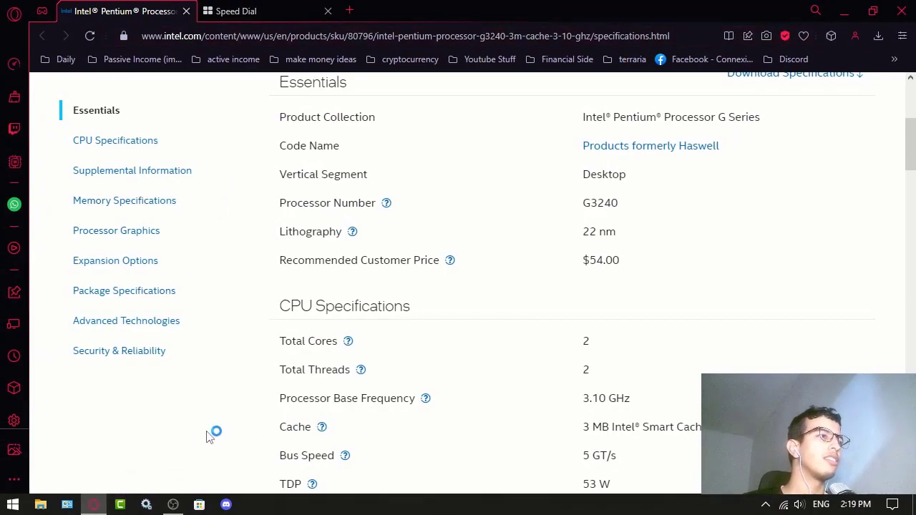
mouse_move(202, 429)
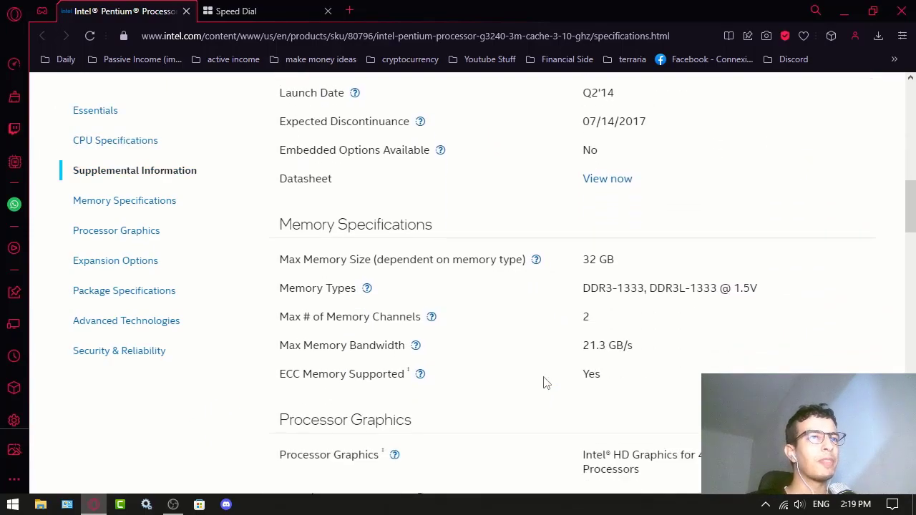
mouse_move(619, 265)
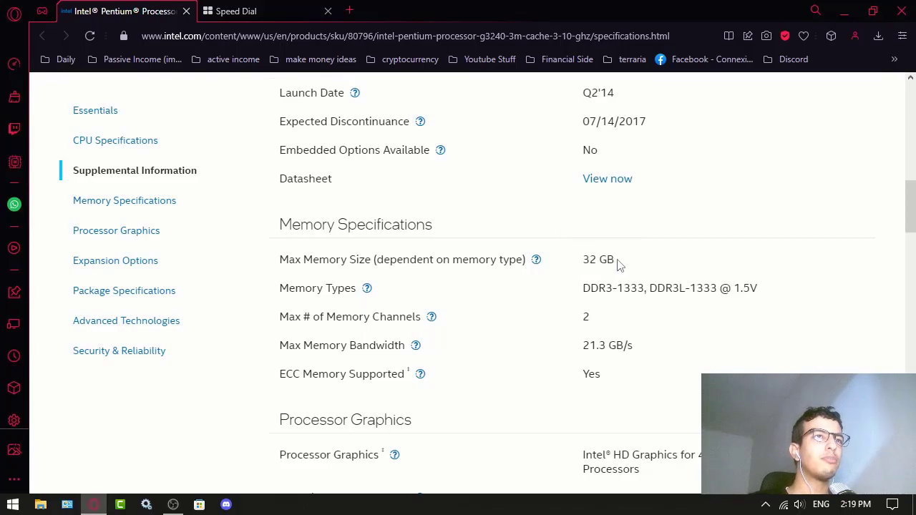
mouse_move(617, 288)
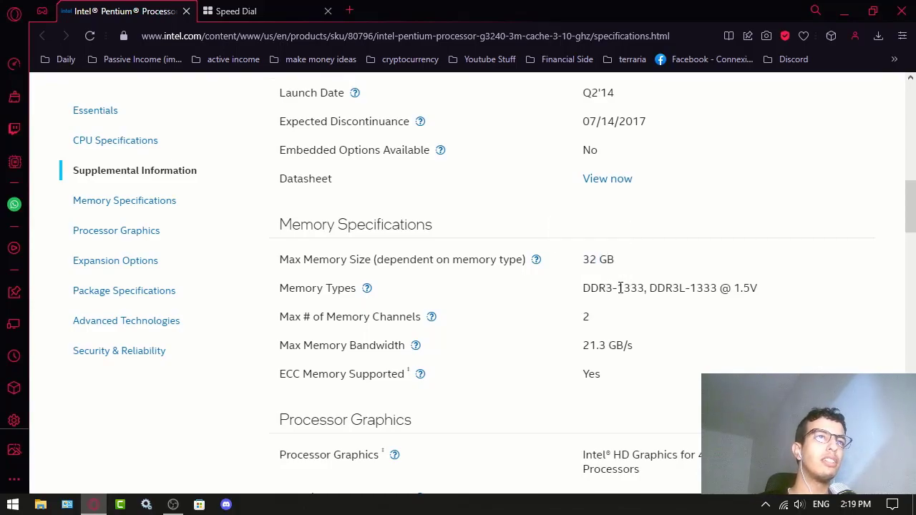
double_click(629, 288)
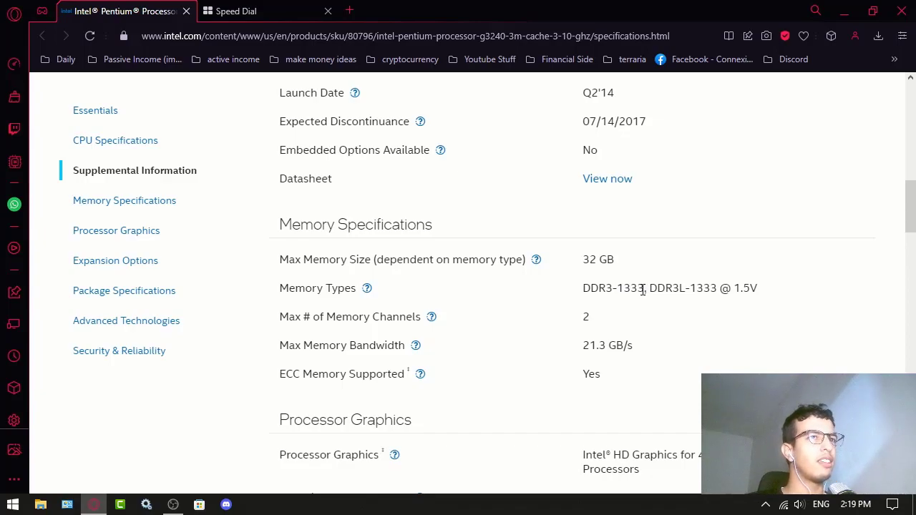
double_click(628, 288)
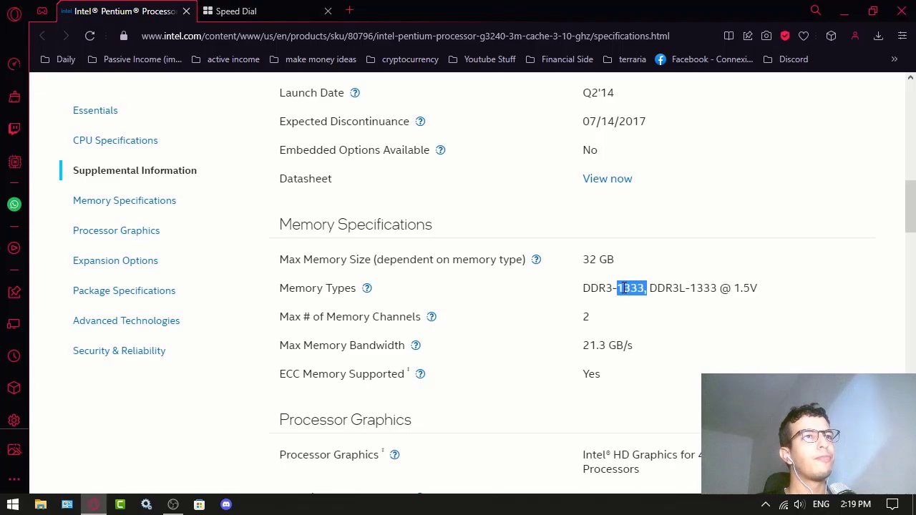
left_click(243, 11)
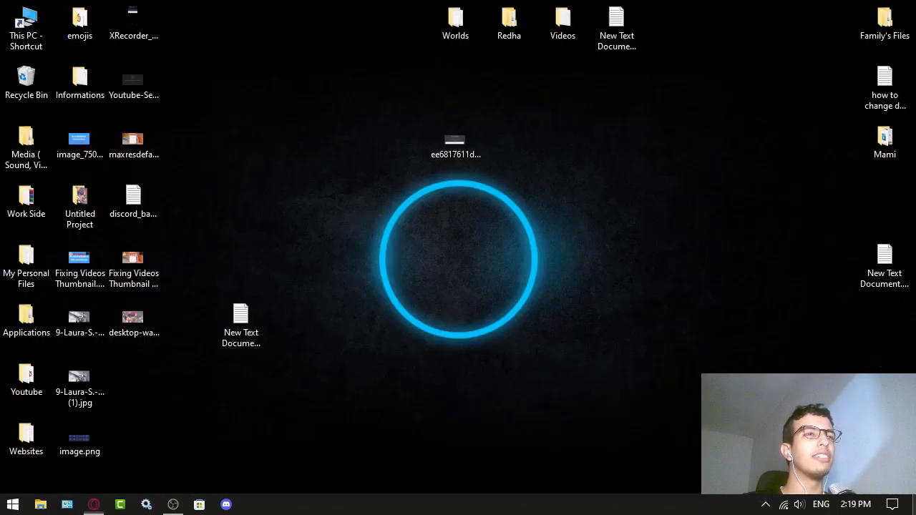
Open Applications, then the games folder, and select the Citra folder.
left_click(26, 314)
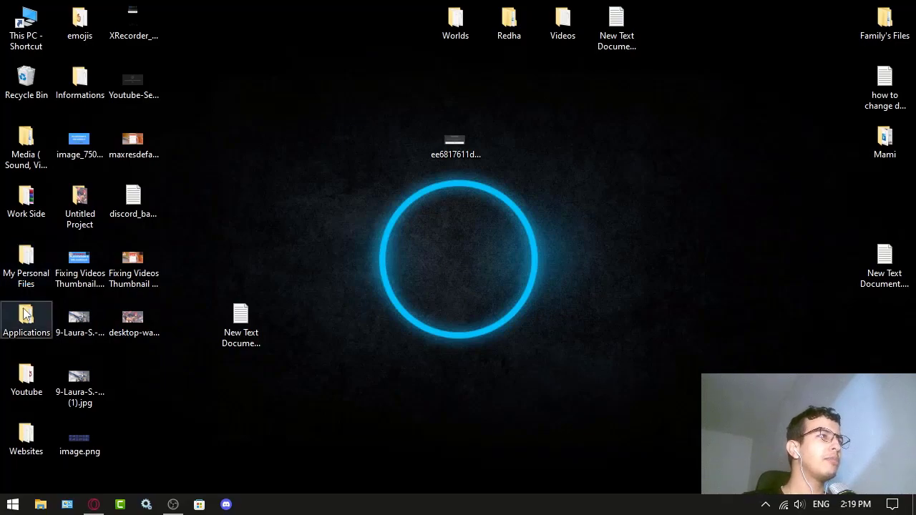
double_click(26, 313)
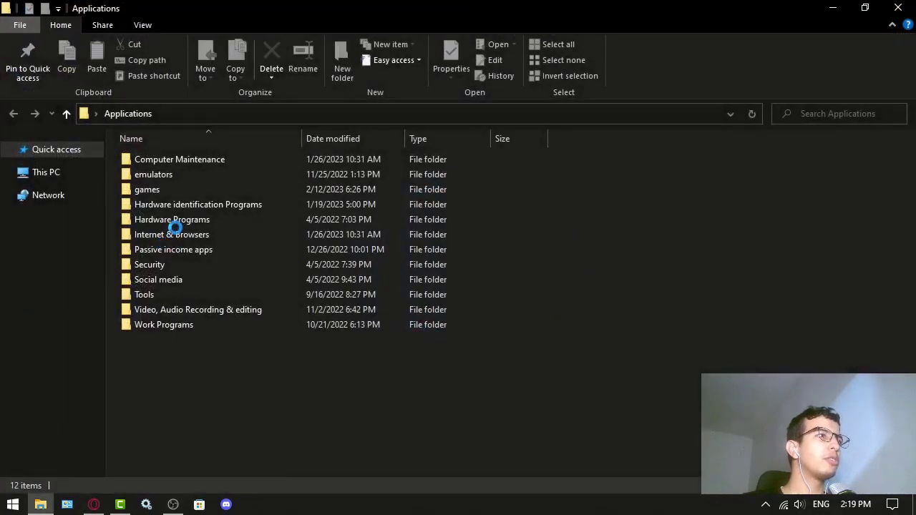
double_click(146, 189)
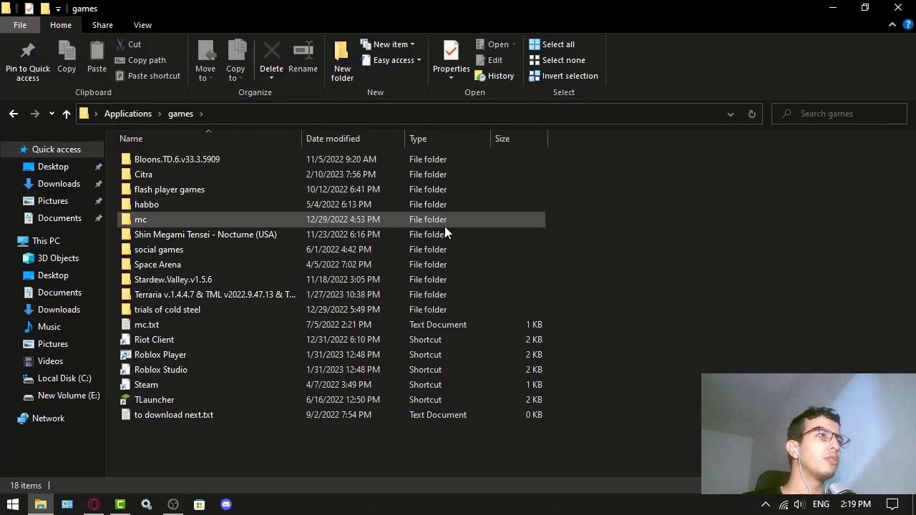
left_click(169, 189)
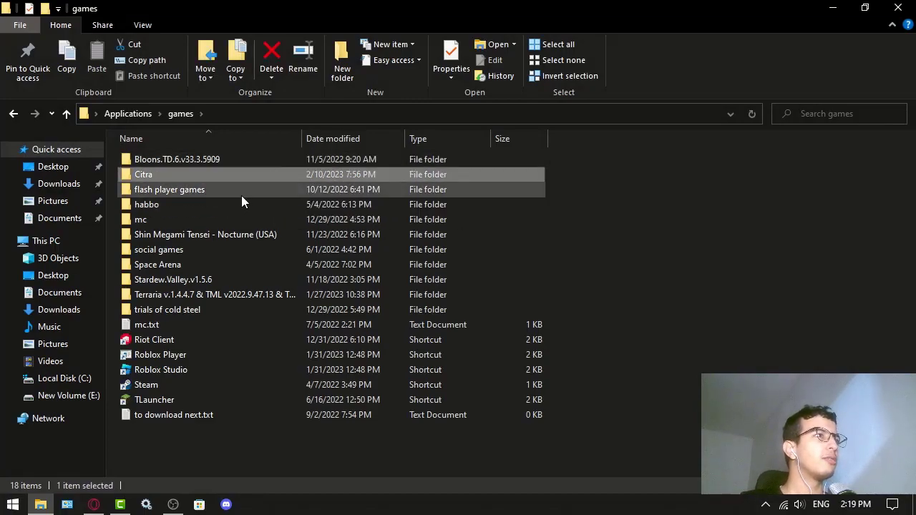
left_click(215, 294)
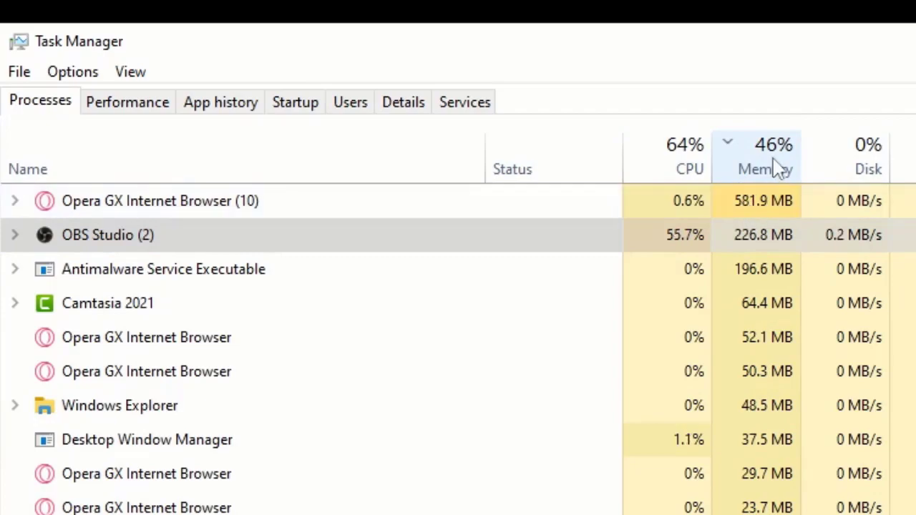
Sort Task Manager processes by the Memory column, putting Opera GX on top.
left_click(867, 151)
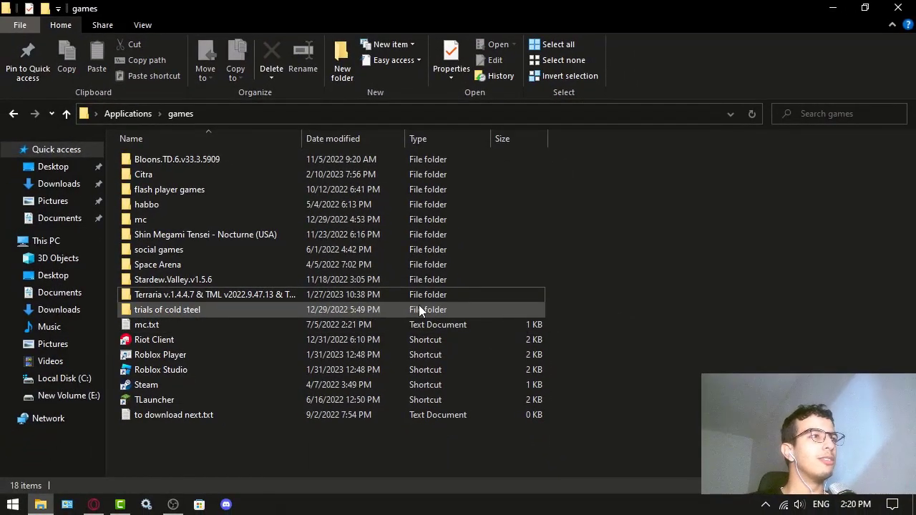
View the four shortcuts in trials of cold steel, then return to games.
double_click(166, 309)
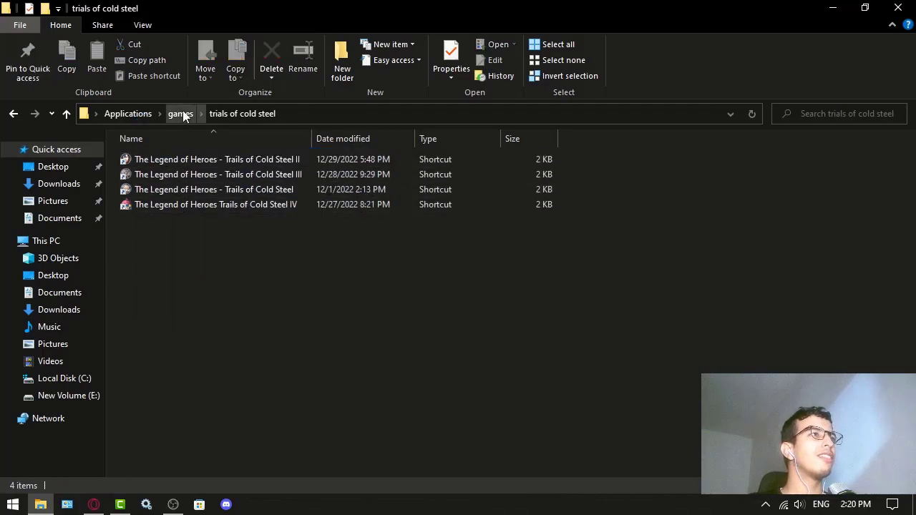
left_click(181, 113)
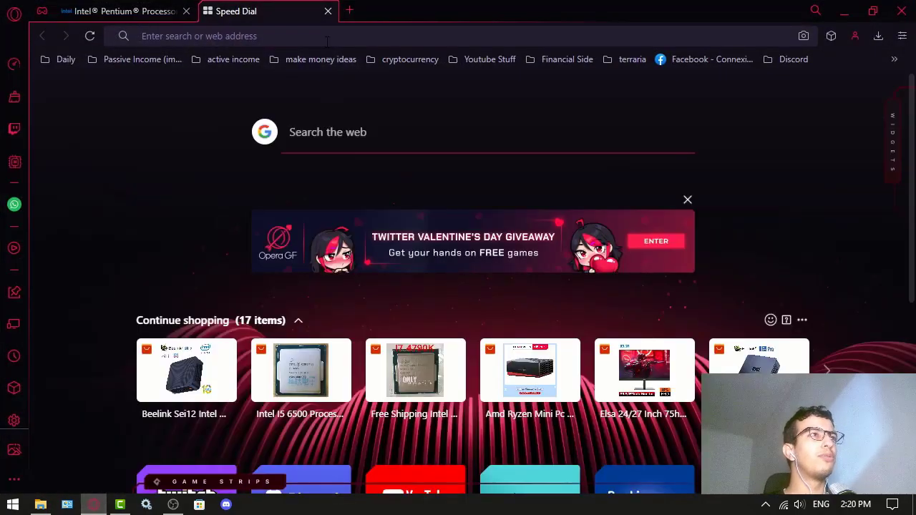
Search Google for 'metal gear rising' and check the Steam result's requirements.
type("metal gear rising")
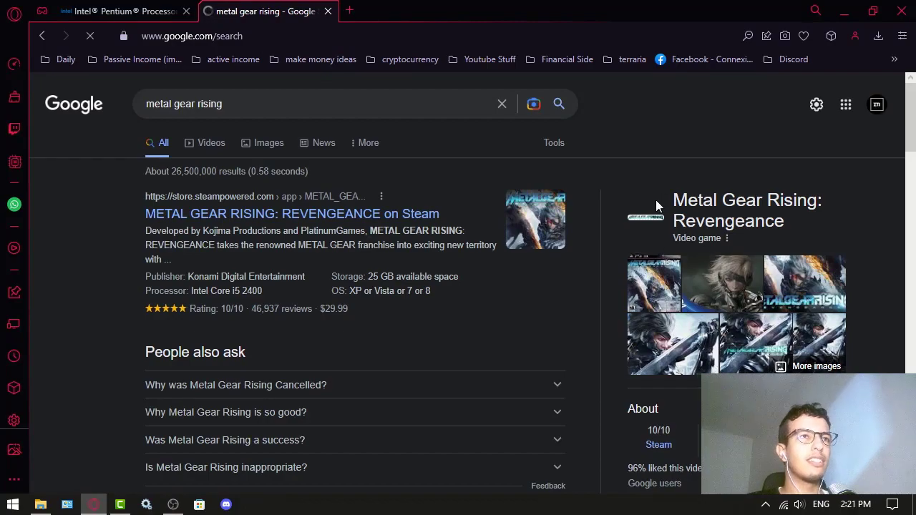
double_click(777, 220)
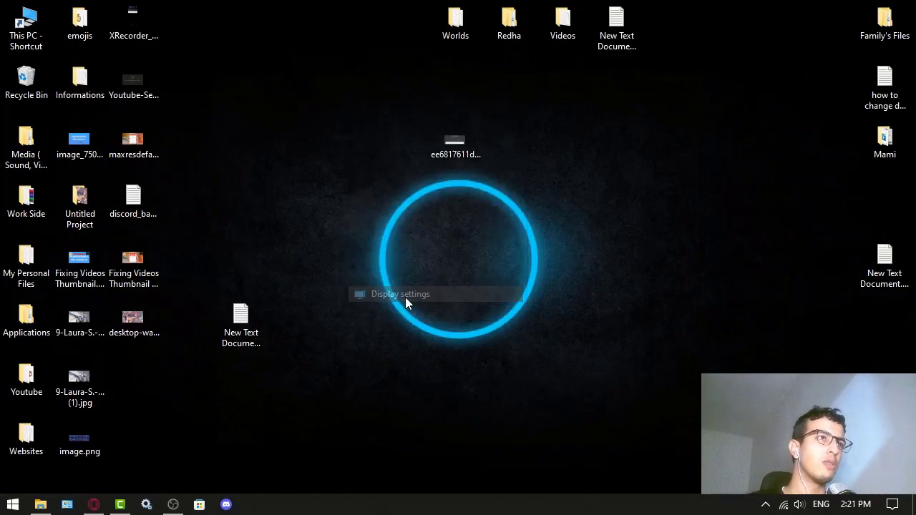
left_click(400, 293)
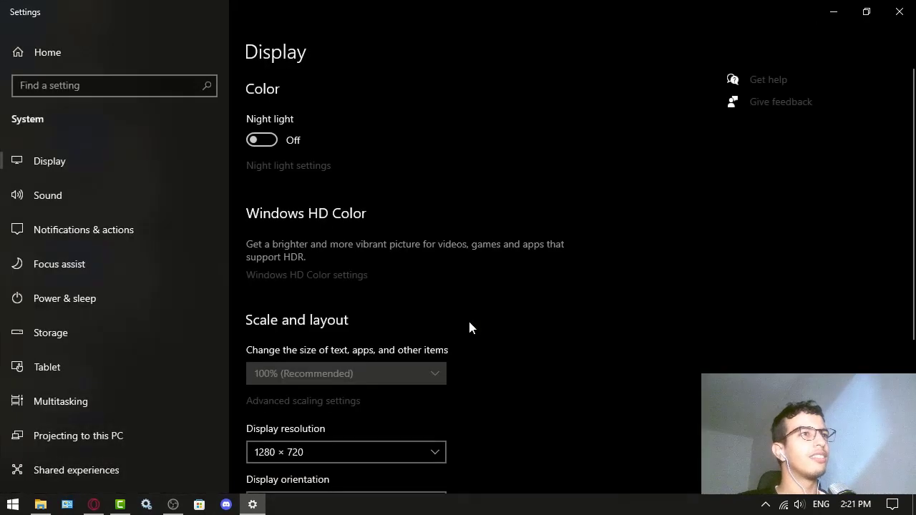
scroll("down", 3)
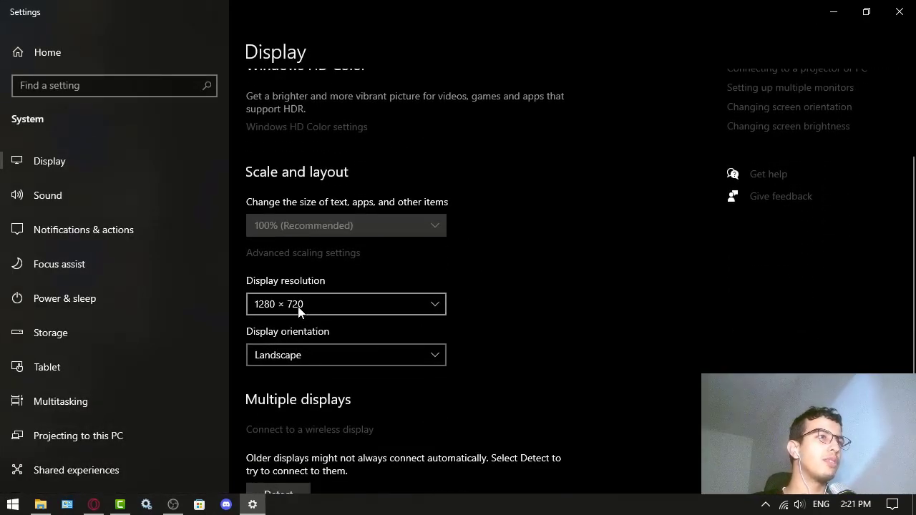
left_click(346, 304)
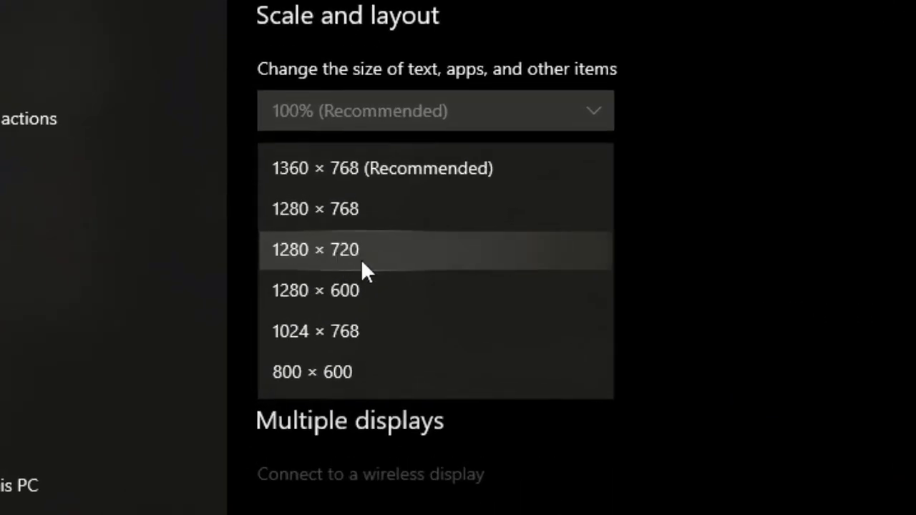
mouse_move(340, 169)
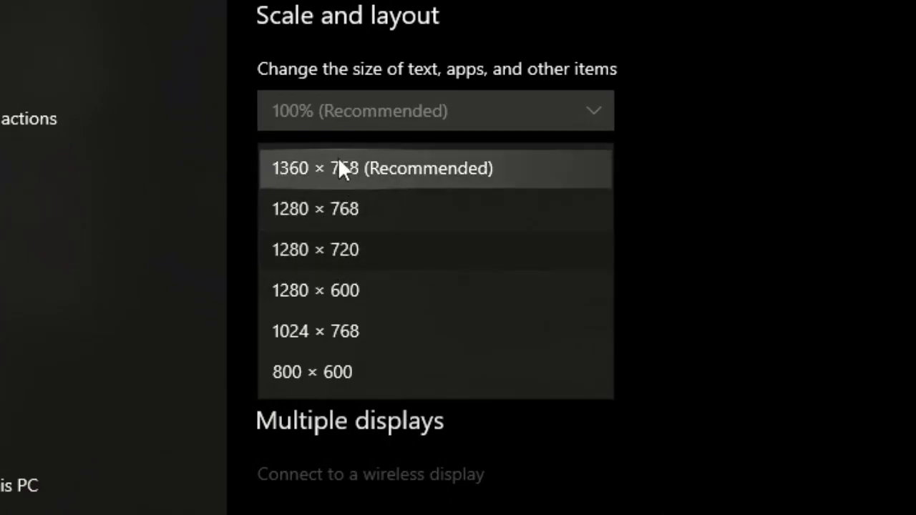
mouse_move(372, 193)
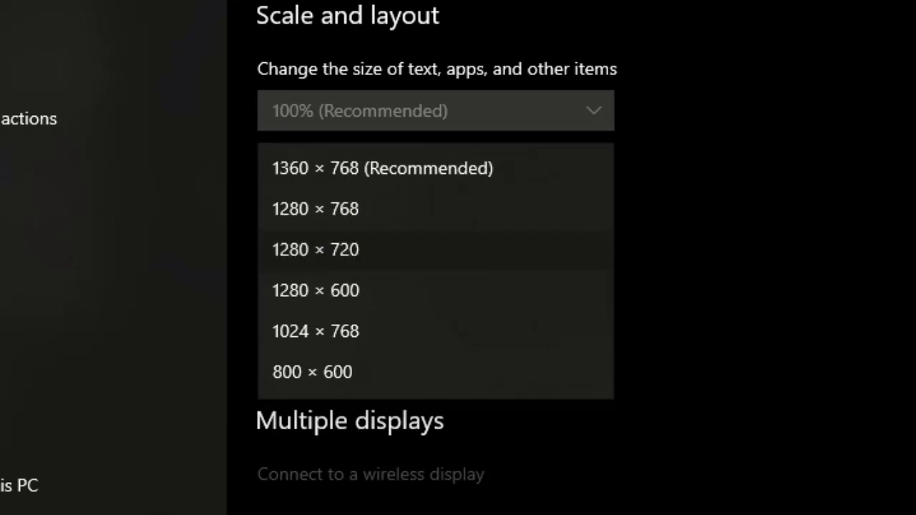
left_click(315, 249)
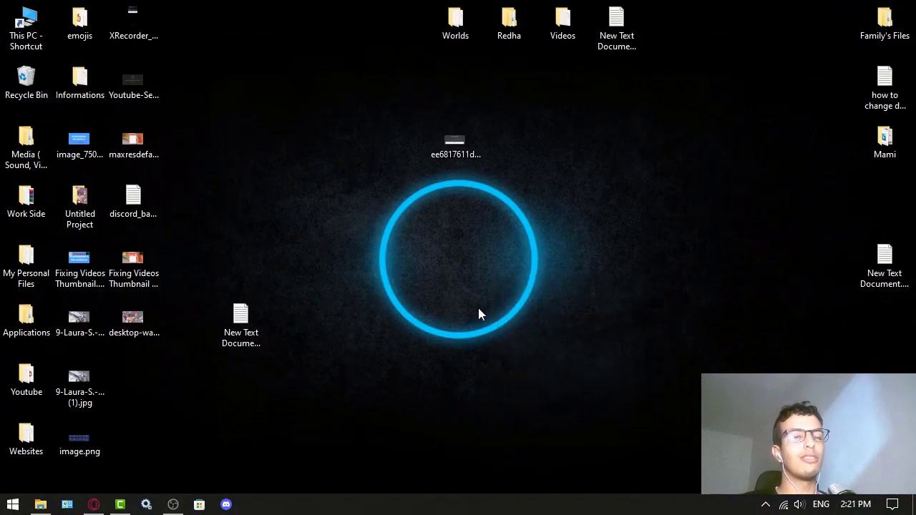
mouse_move(465, 316)
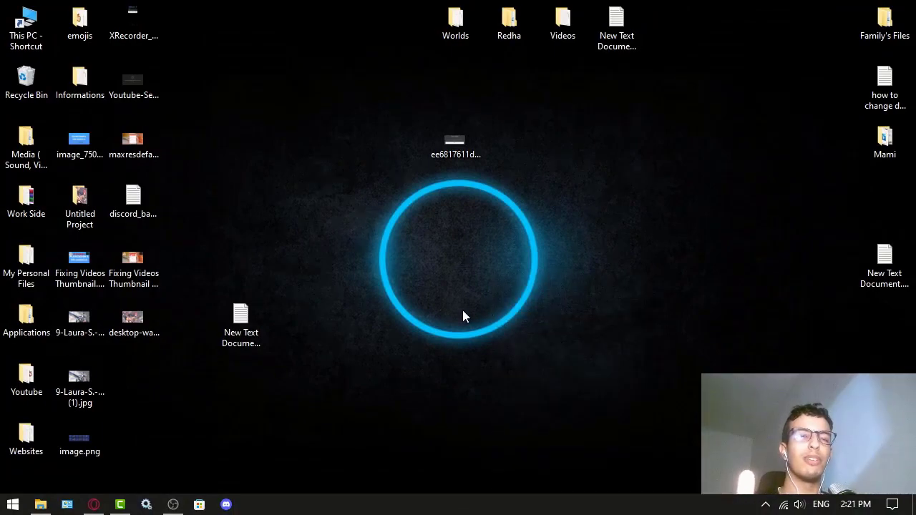
mouse_move(478, 316)
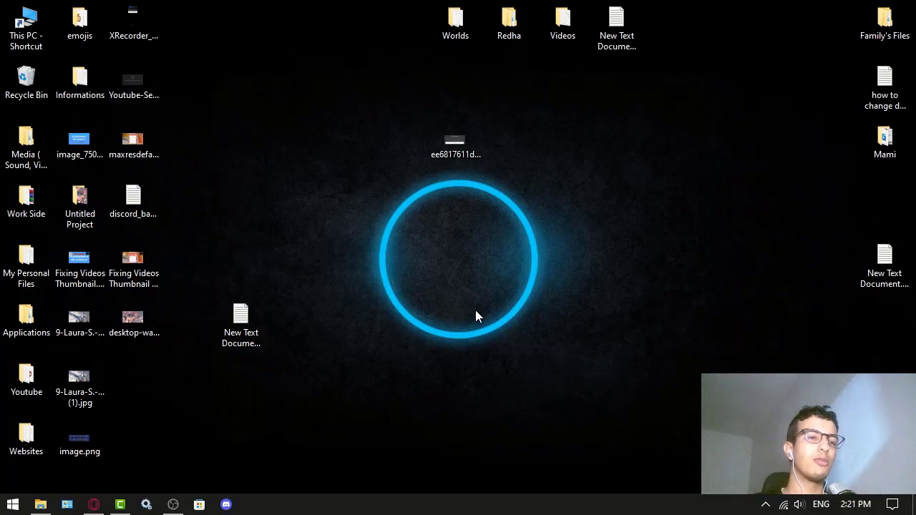
mouse_move(249, 465)
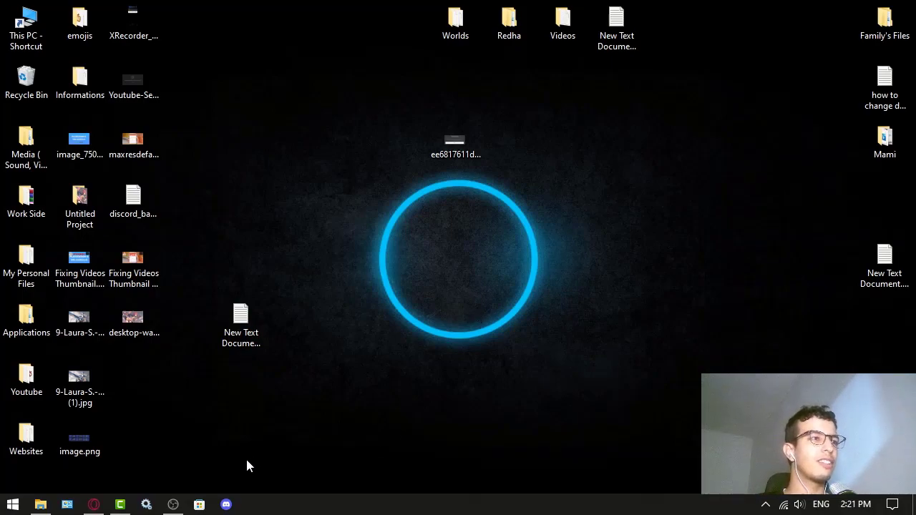
left_click(93, 504)
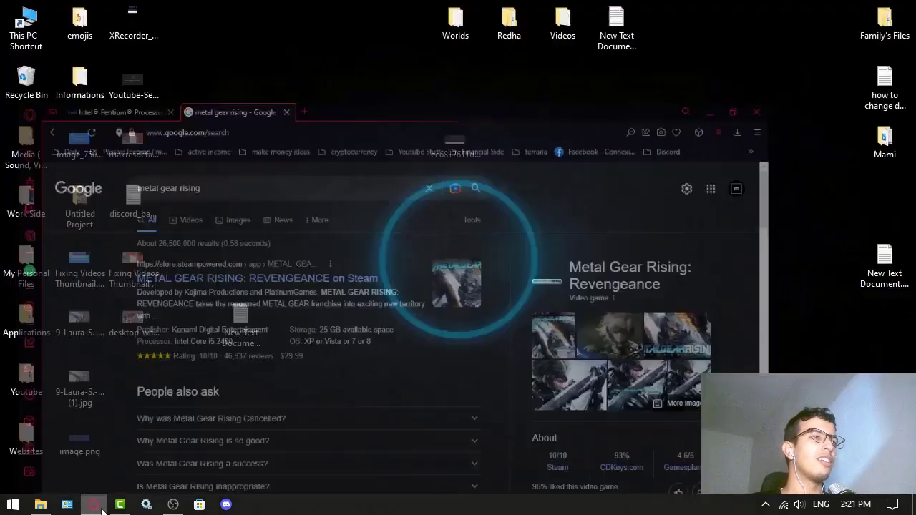
left_click(120, 504)
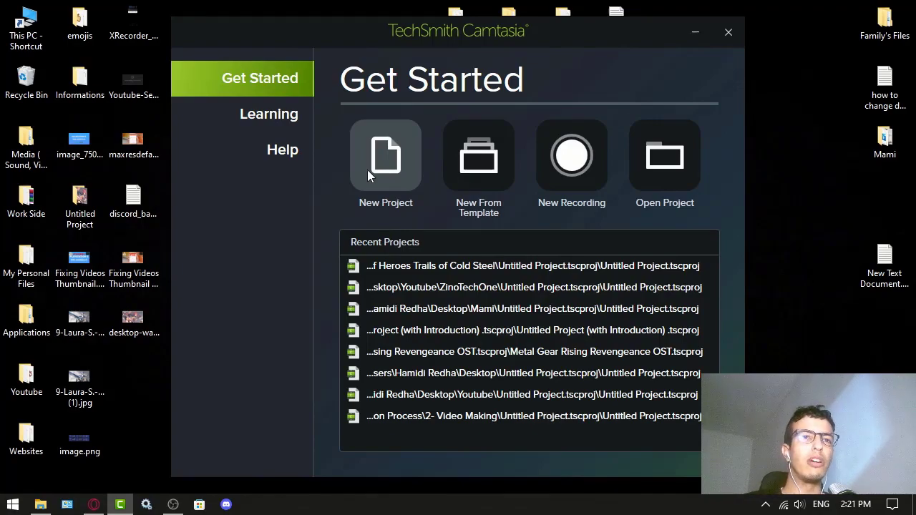
mouse_move(664, 156)
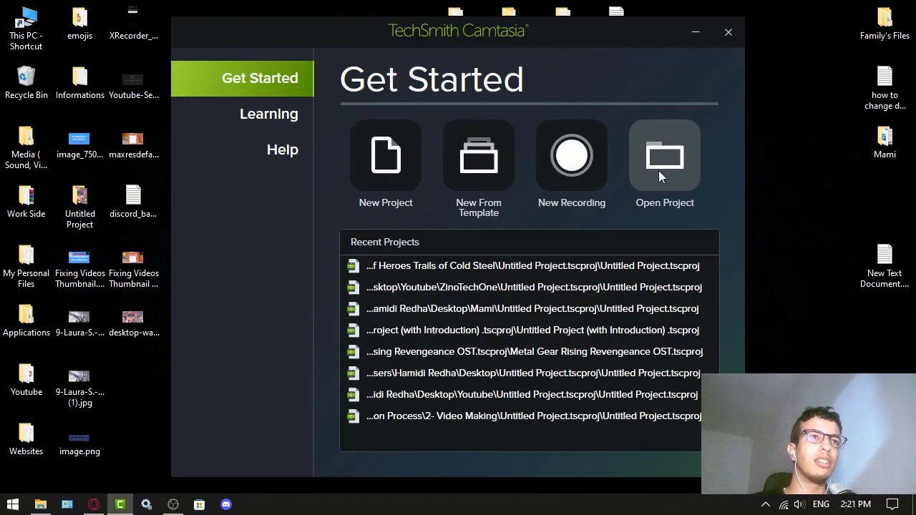
mouse_move(630, 129)
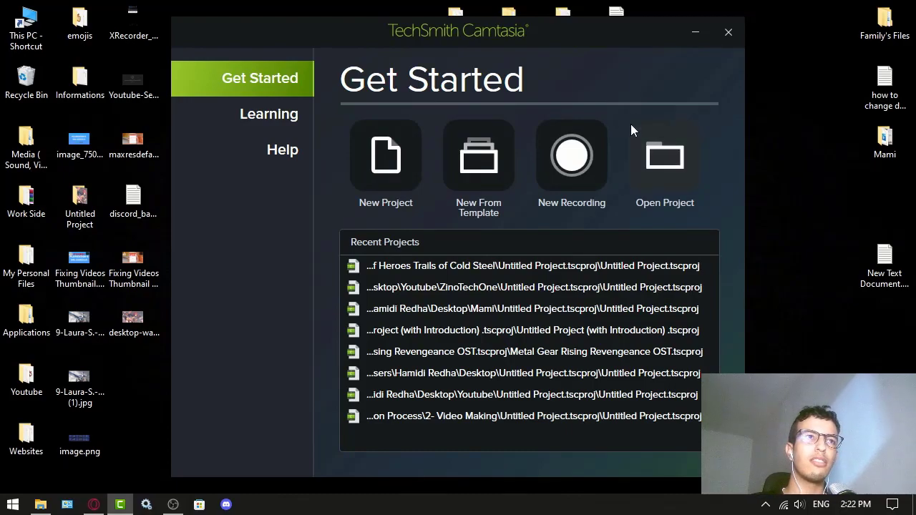
Refresh the desktop from its right-click menu.
right_click(458, 258)
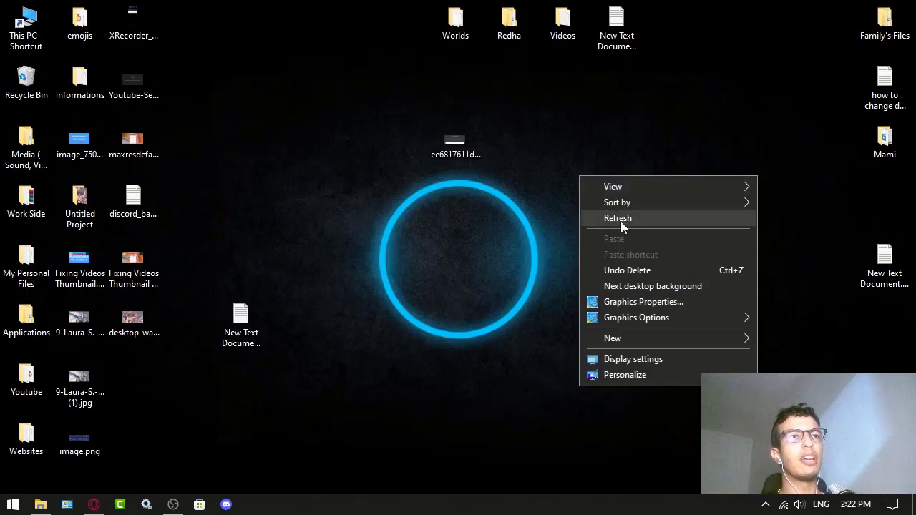
left_click(617, 218)
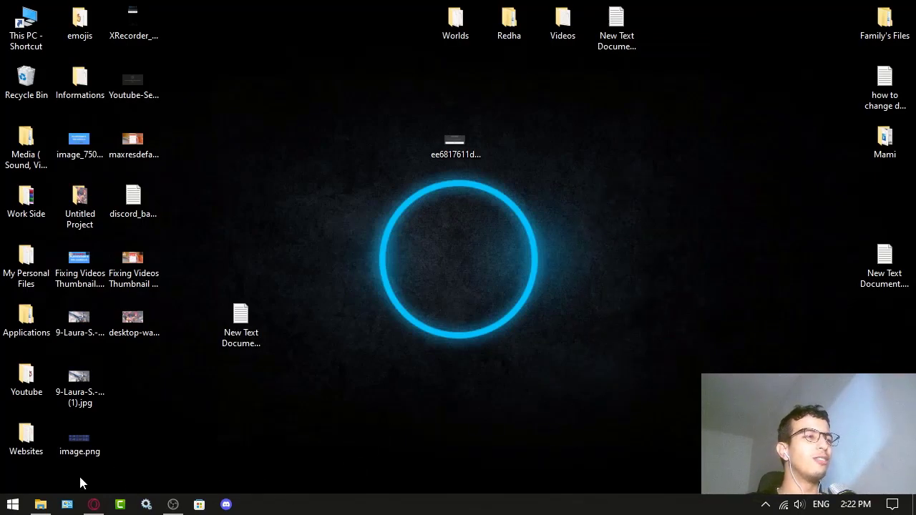